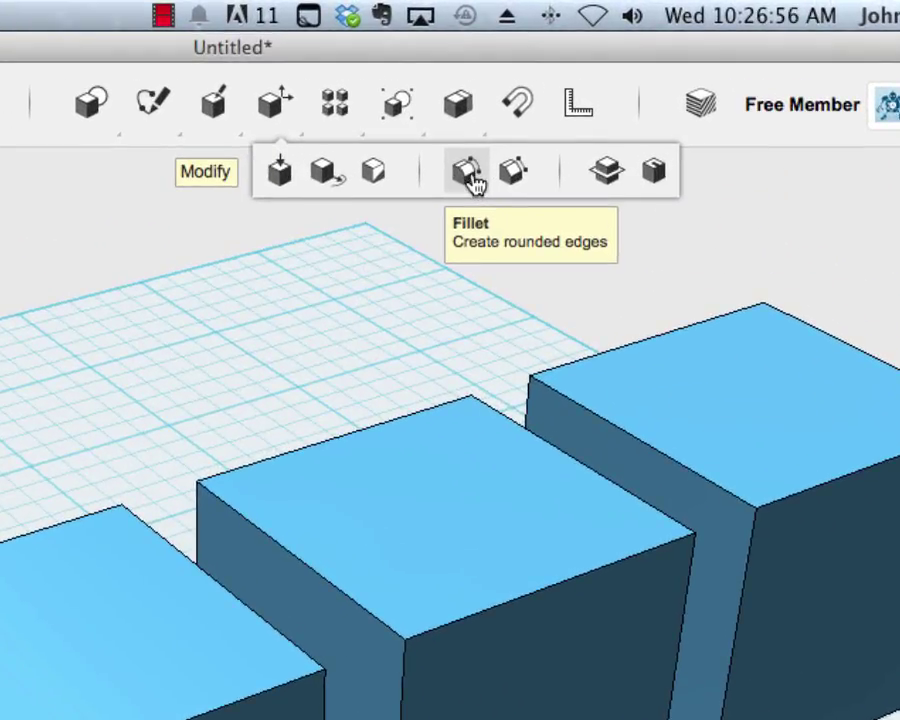
mouse_move(605, 170)
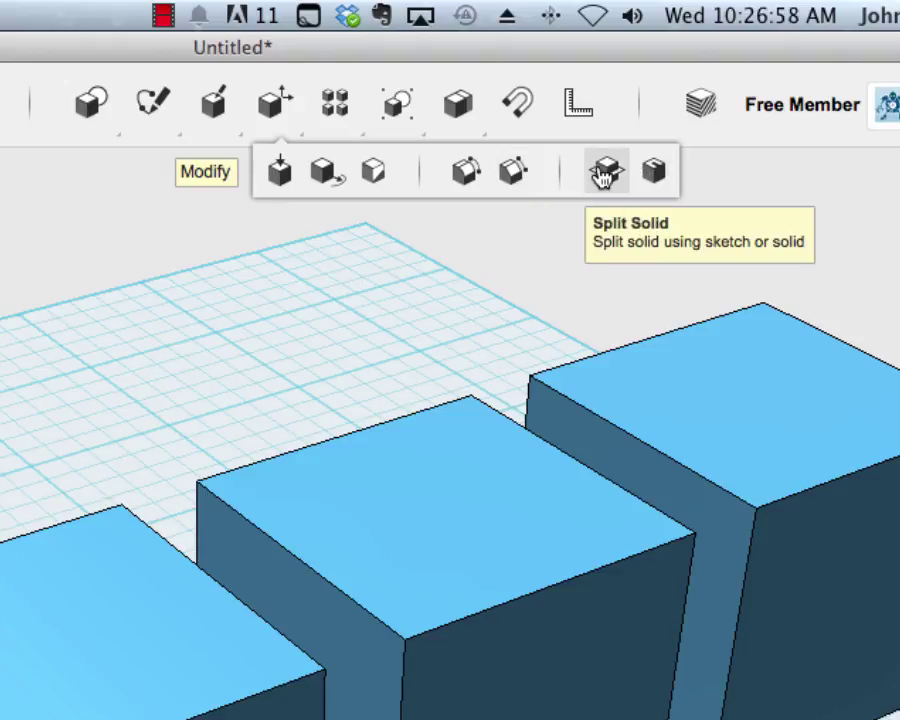
mouse_move(653, 170)
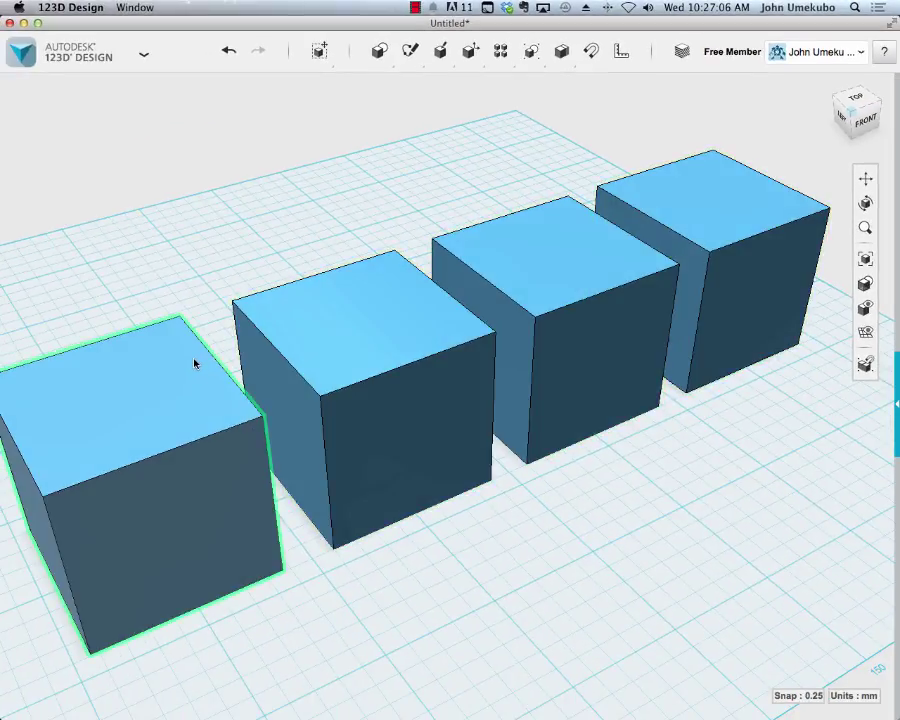
Deselect the box and start the Fillet tool for the nearest box's top edge.
click(470, 51)
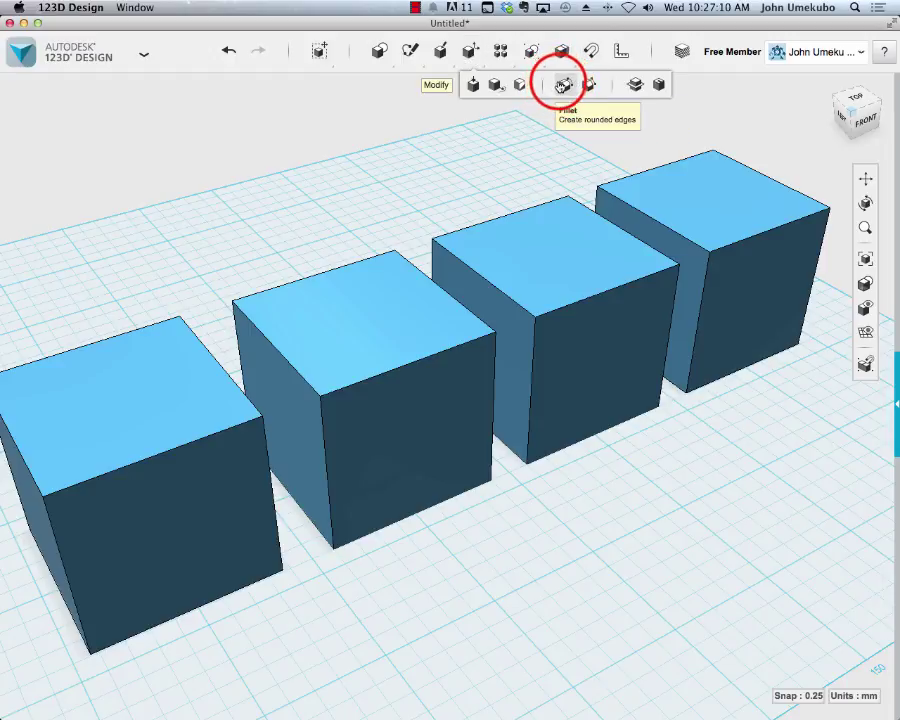
click(563, 84)
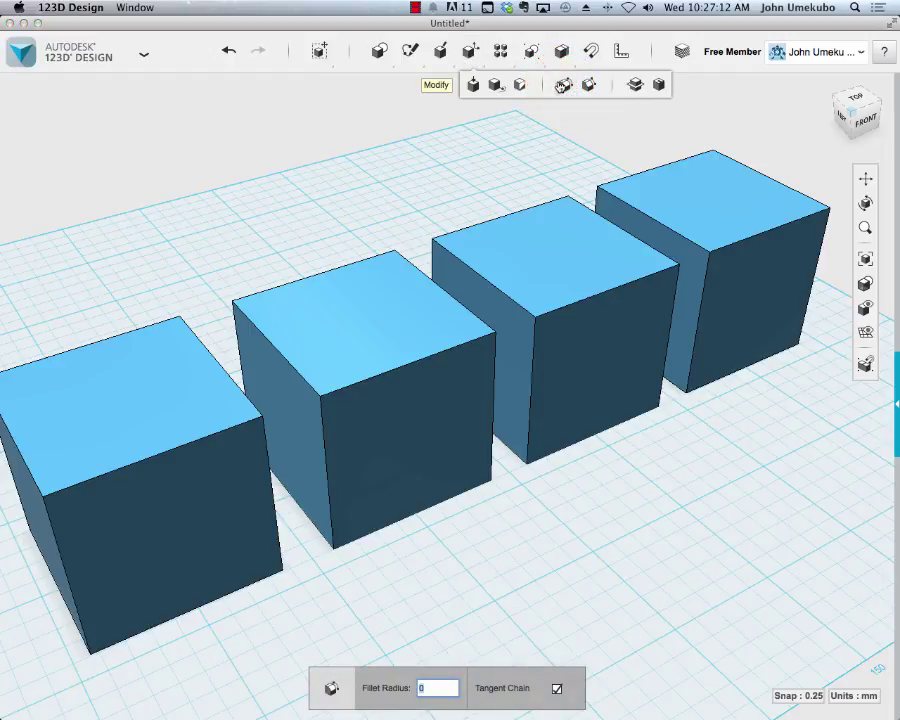
mouse_move(175, 447)
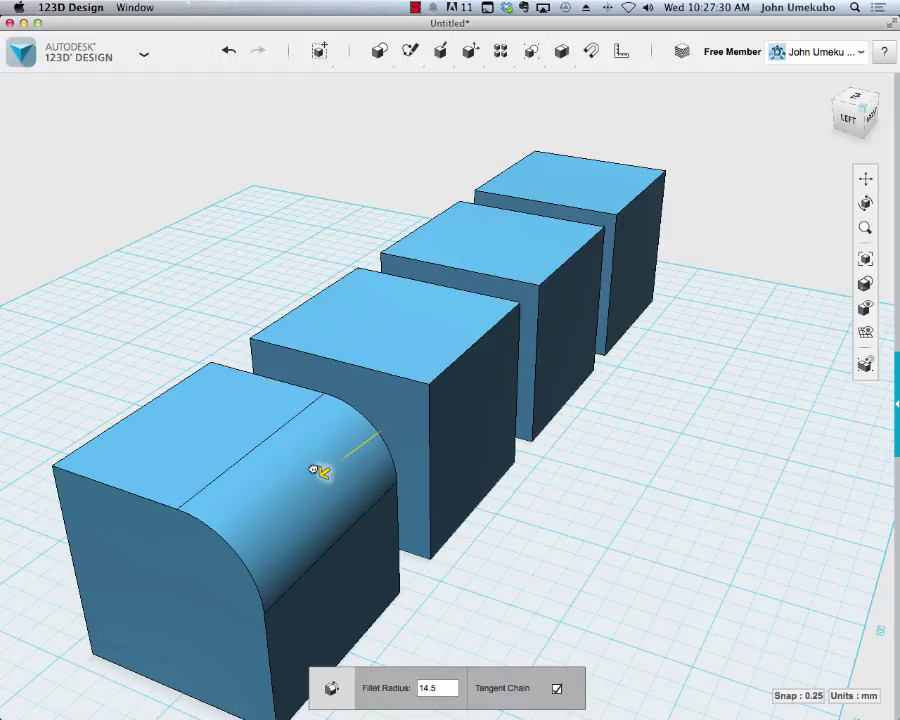
mouse_move(445, 555)
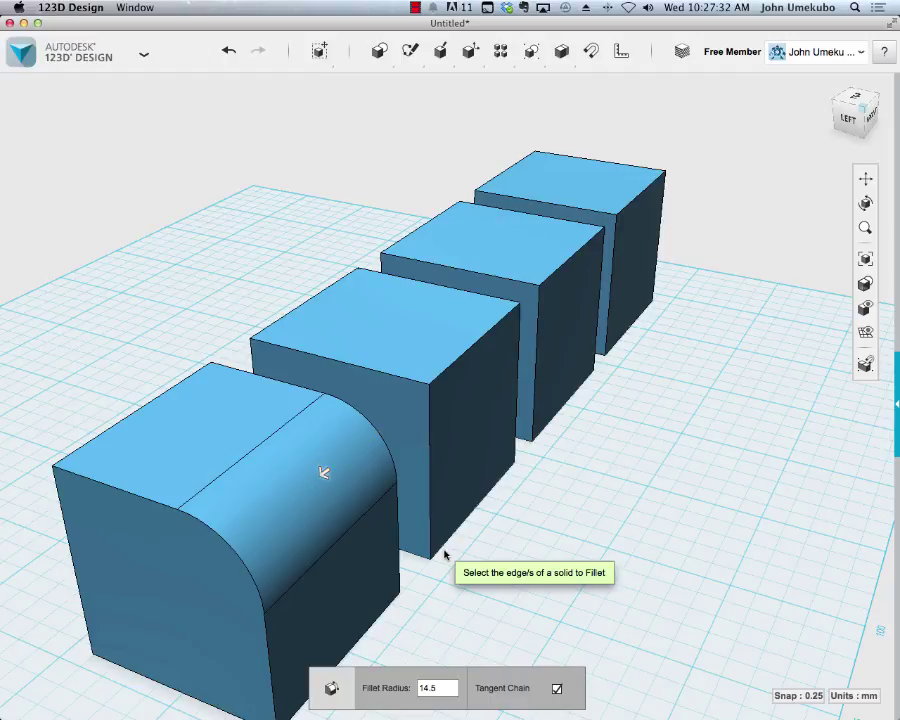
mouse_move(425, 567)
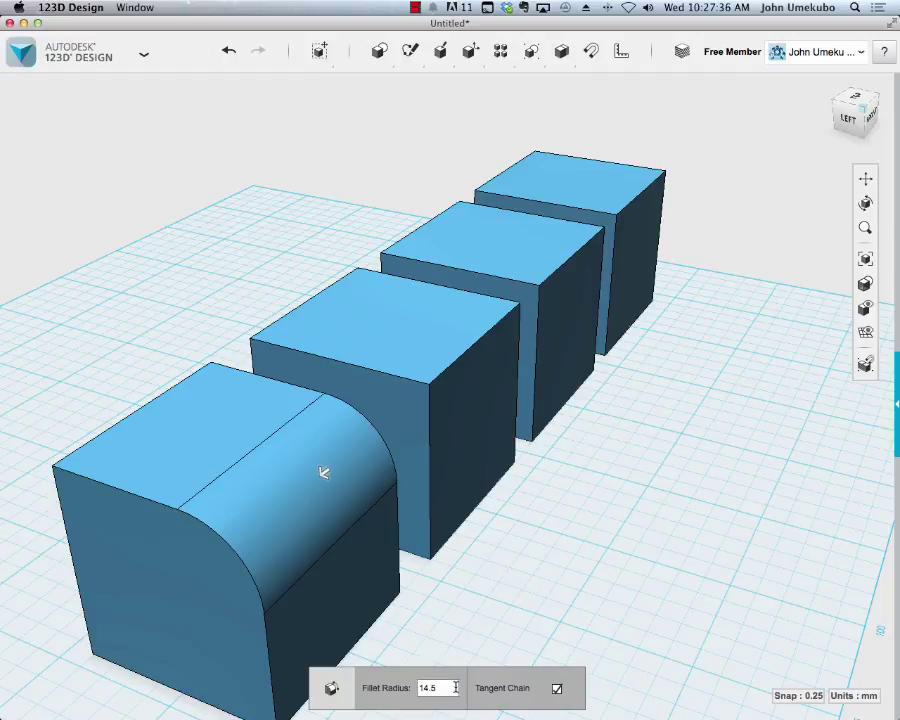
Chamfer the second box's top edge by dragging out the bevel distance.
click(469, 51)
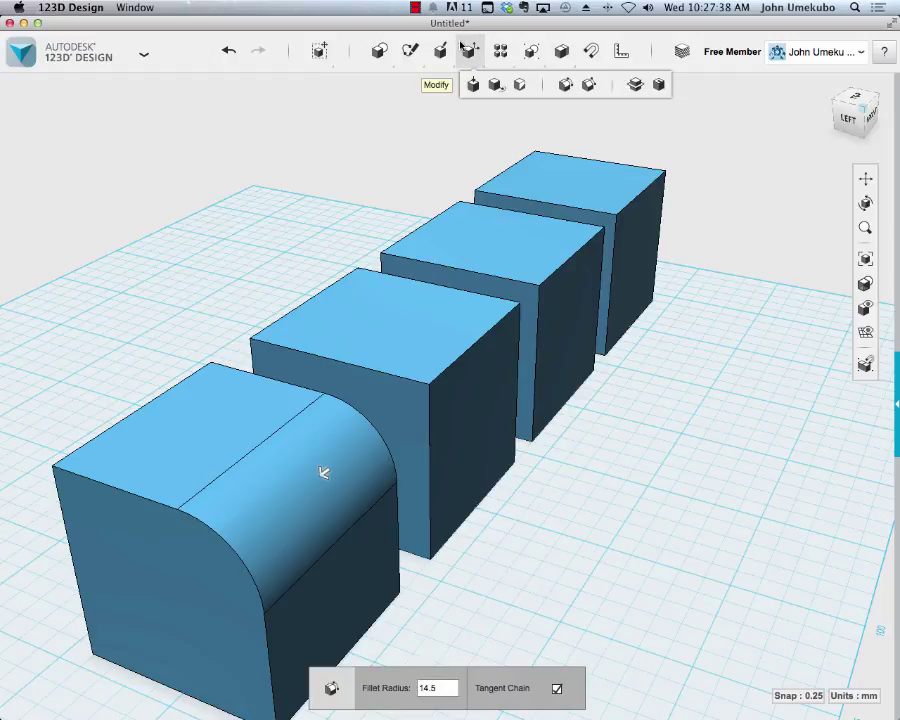
mouse_move(590, 83)
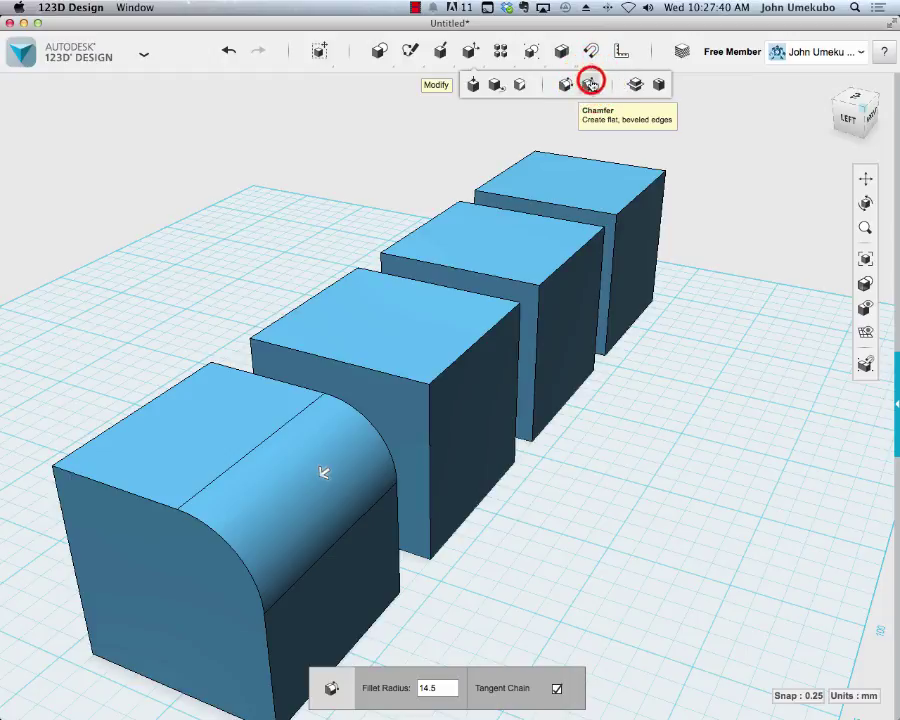
click(590, 83)
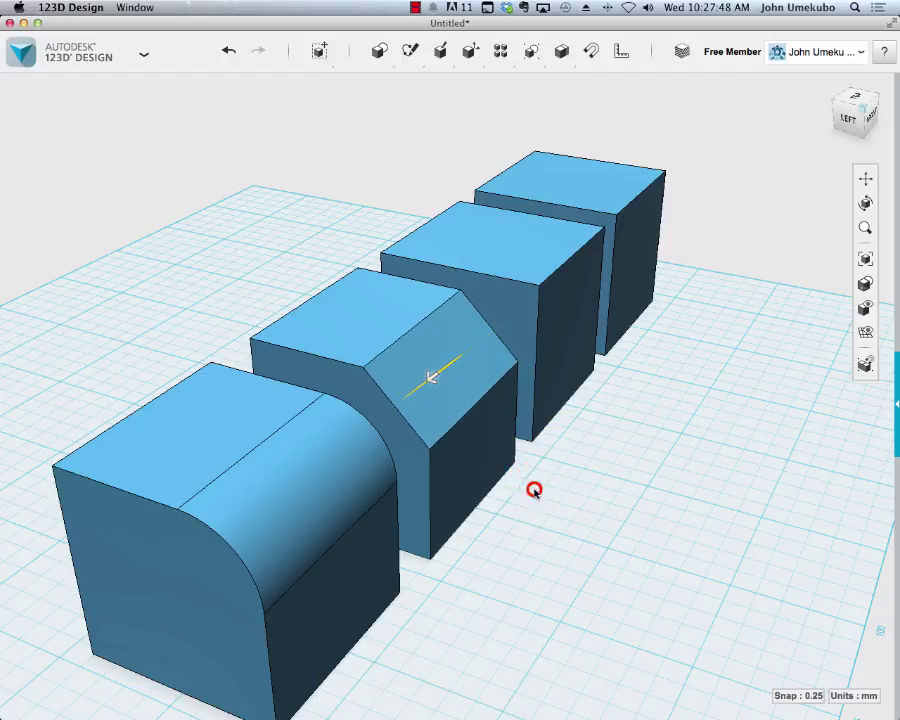
drag(535, 490, 616, 466)
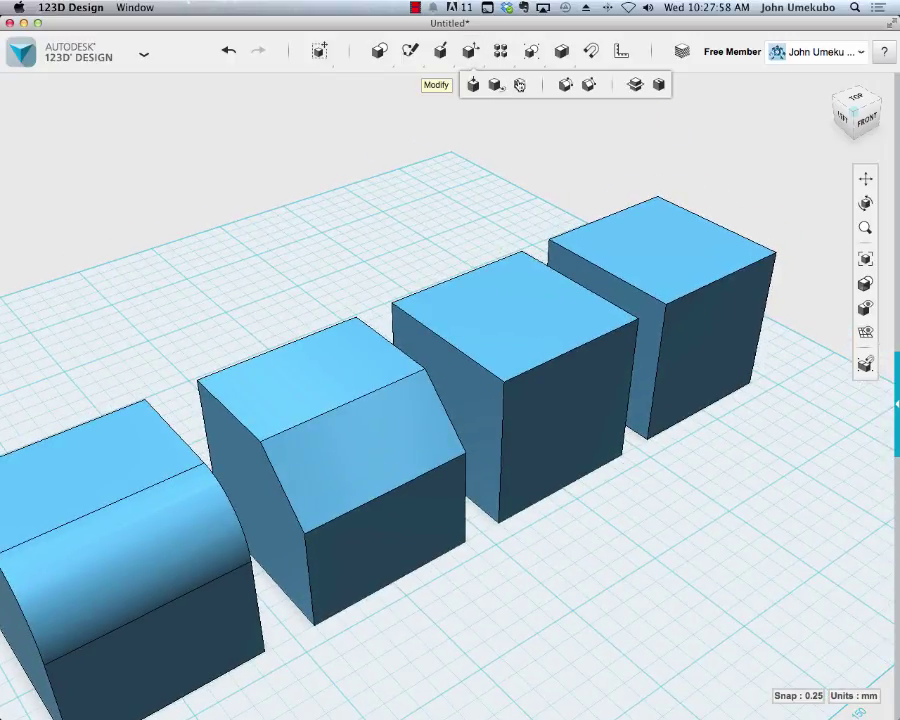
mouse_move(632, 84)
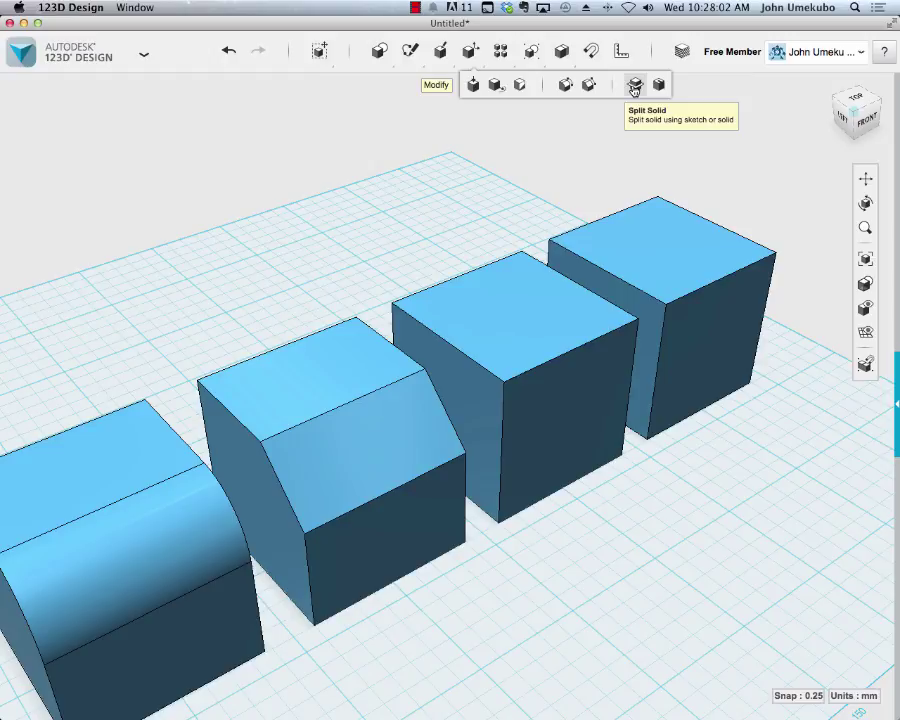
Sketch a zigzag polyline across the third box's top face.
click(500, 51)
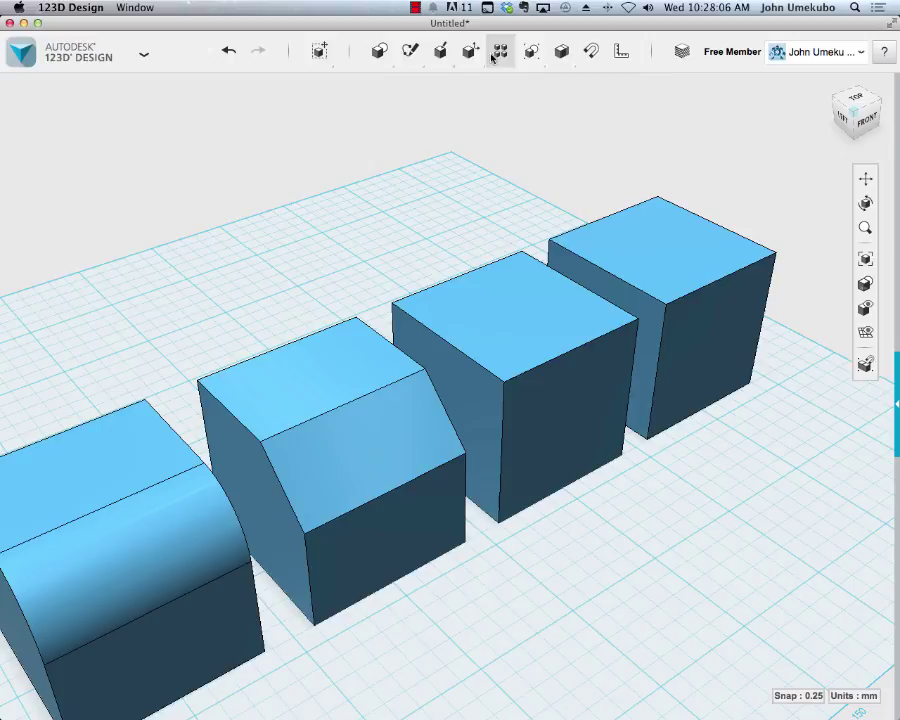
click(500, 51)
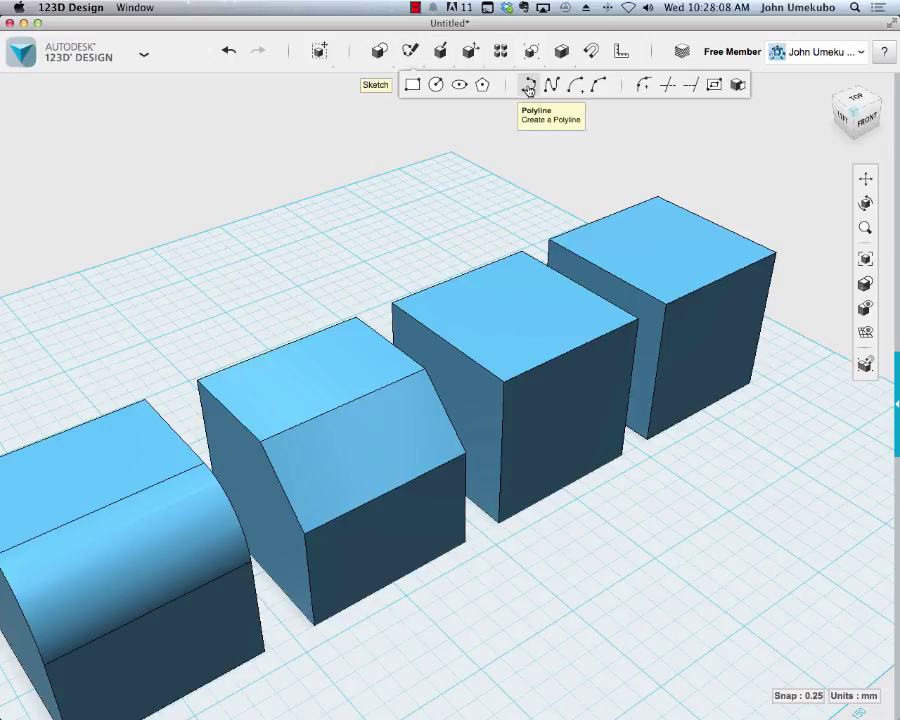
click(528, 84)
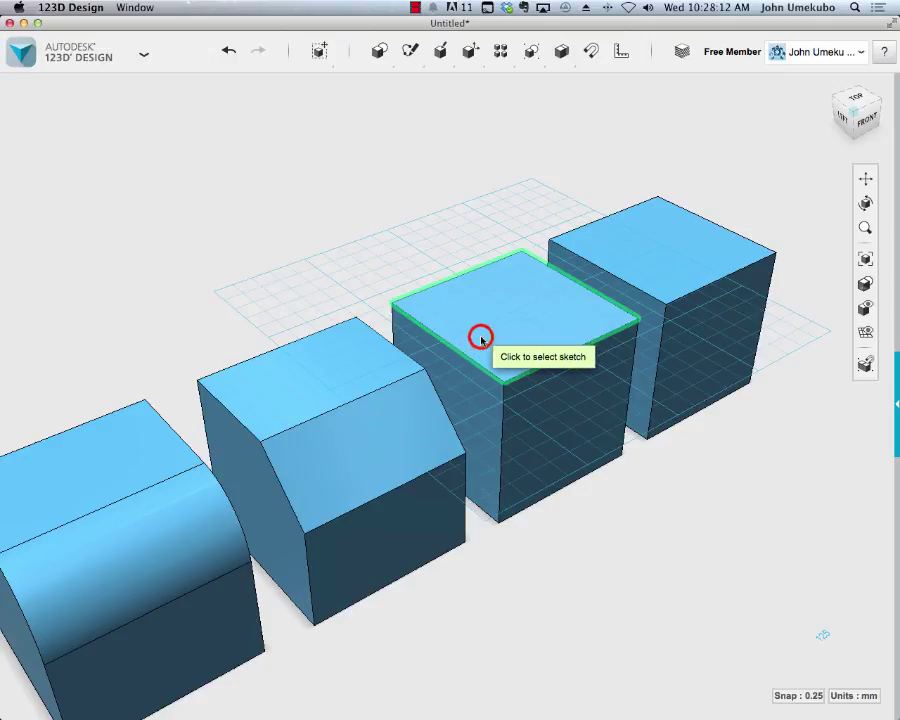
click(480, 337)
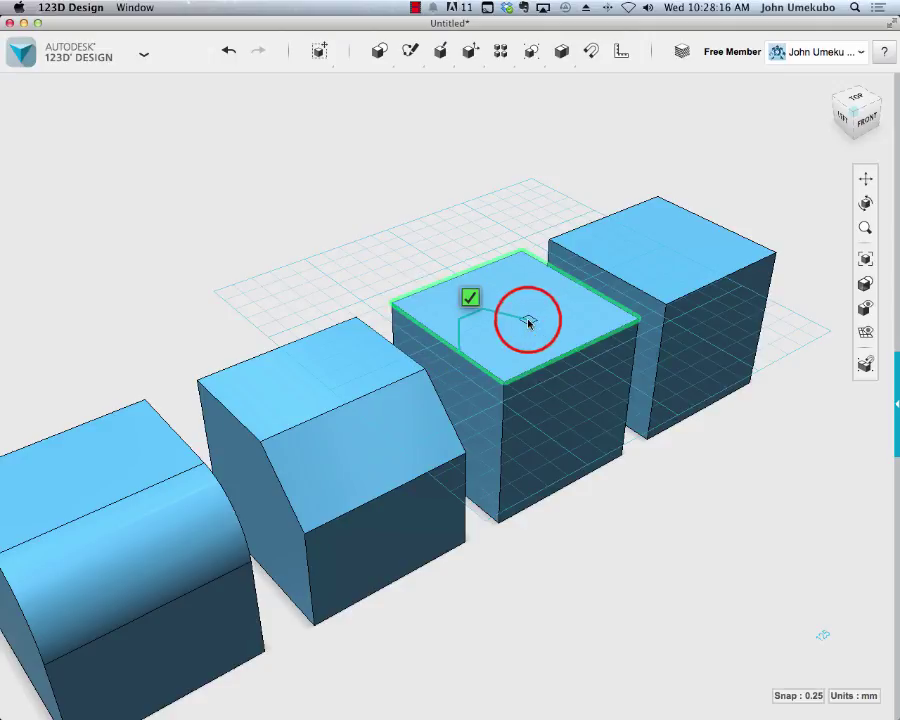
click(529, 320)
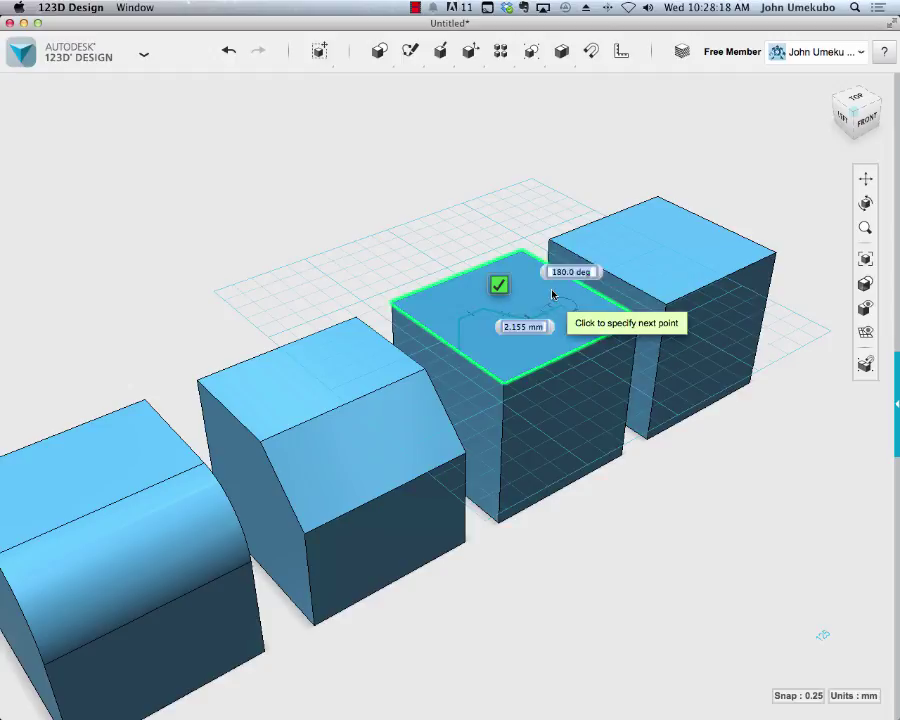
click(565, 278)
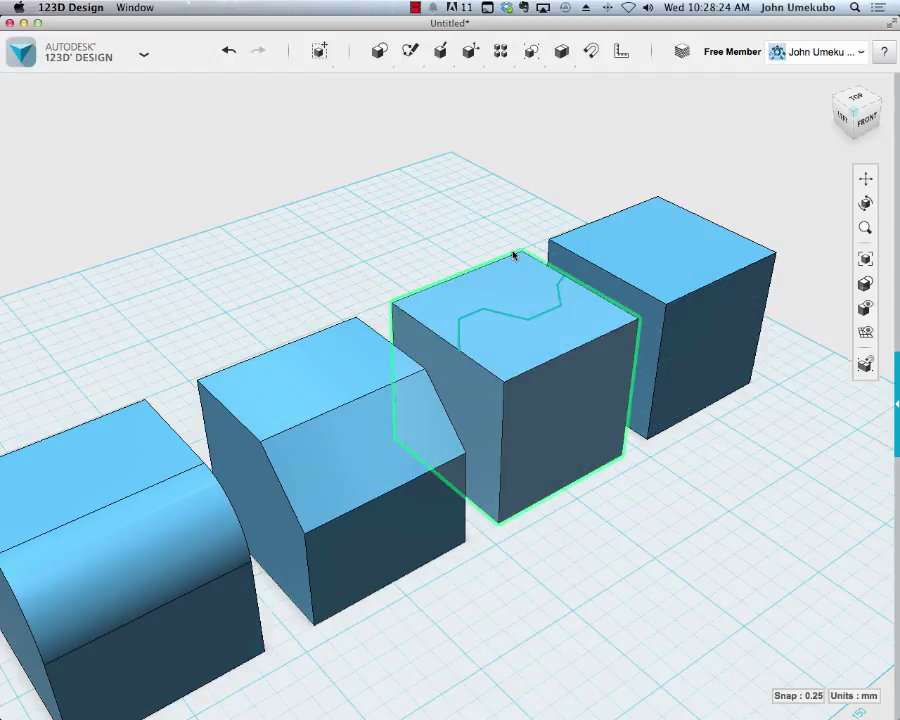
click(508, 120)
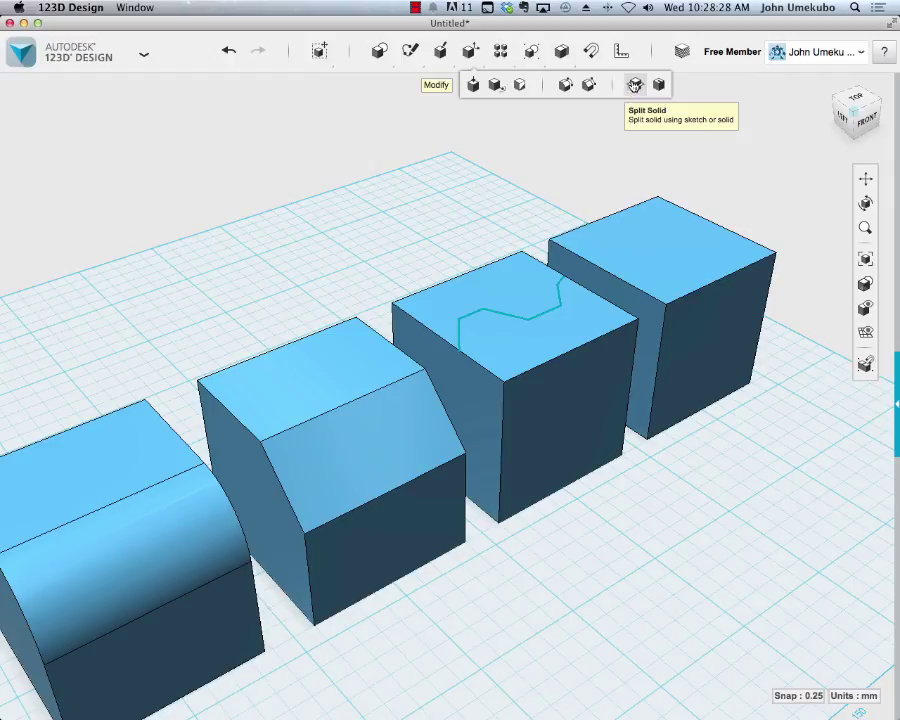
Split the third box using the zigzag sketch as the splitting entity.
click(634, 84)
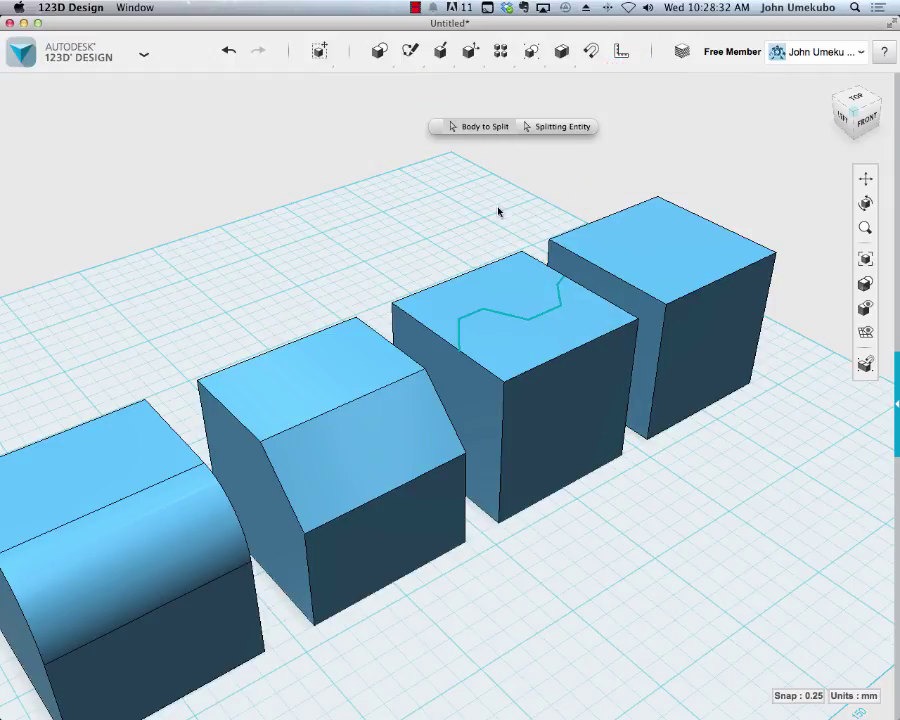
click(510, 300)
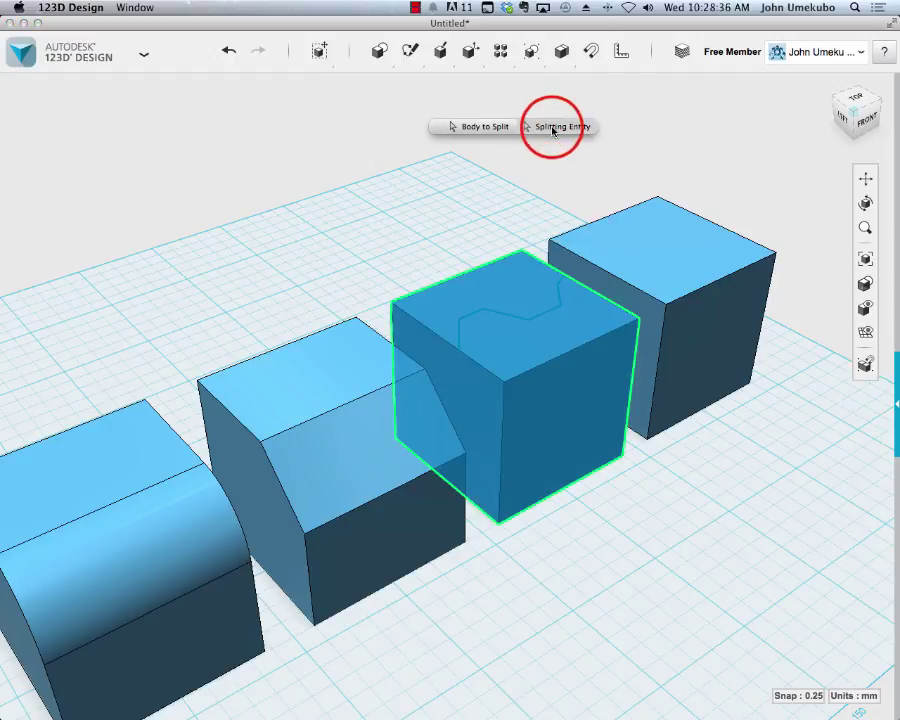
click(563, 126)
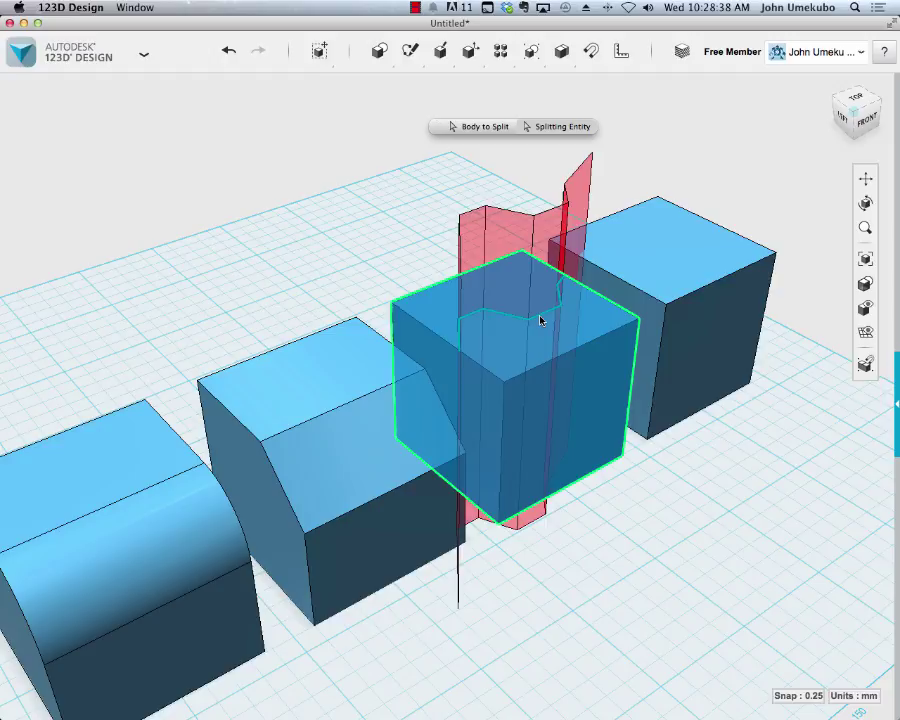
drag(540, 320, 600, 497)
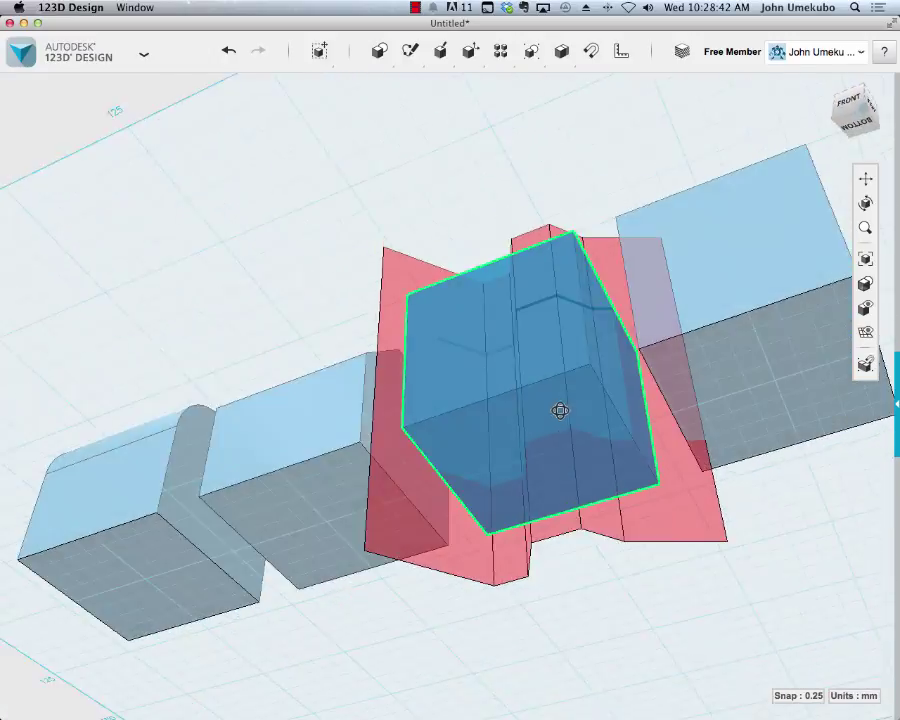
click(847, 100)
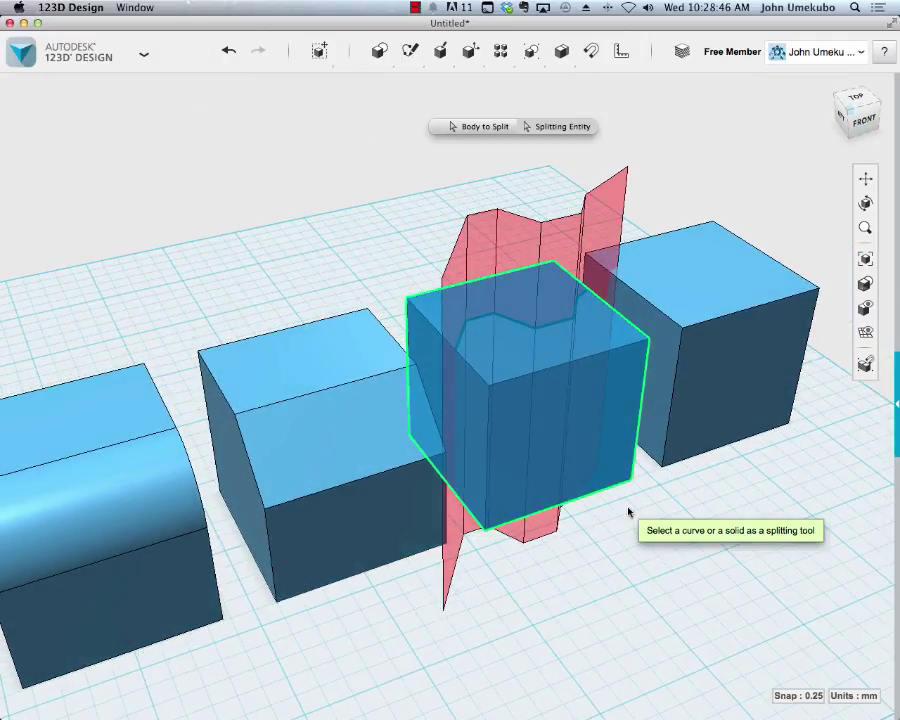
click(548, 392)
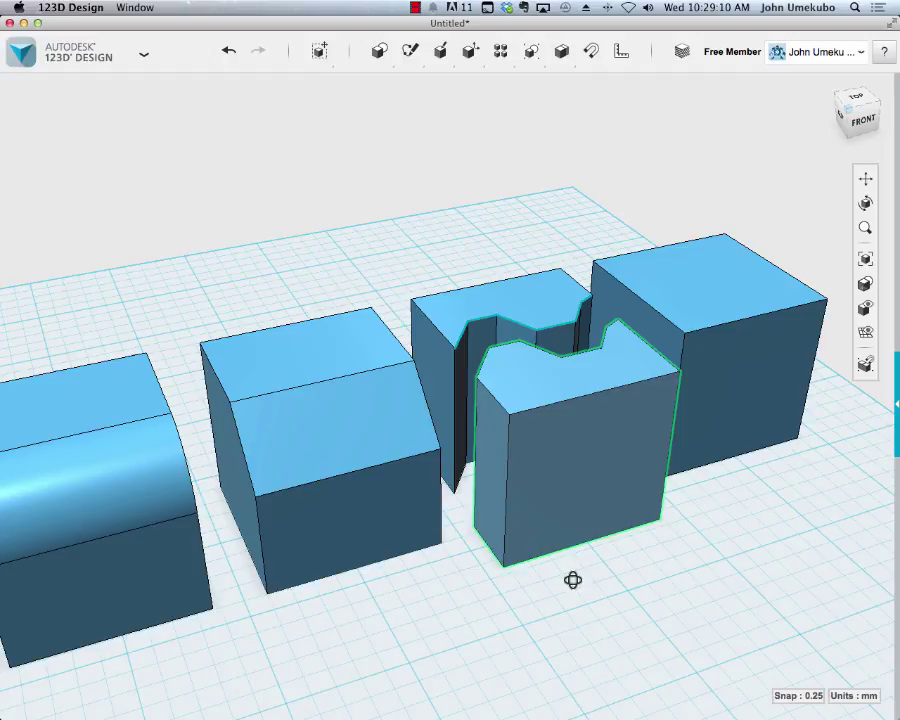
Shell the rightmost box, removing its top face to leave thin walls.
click(470, 51)
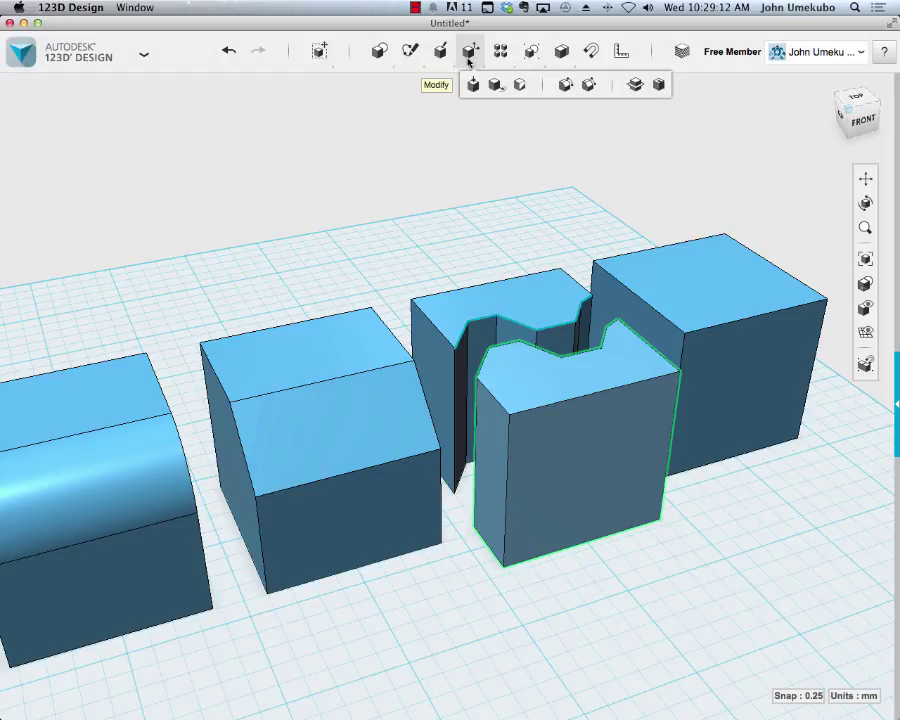
mouse_move(658, 84)
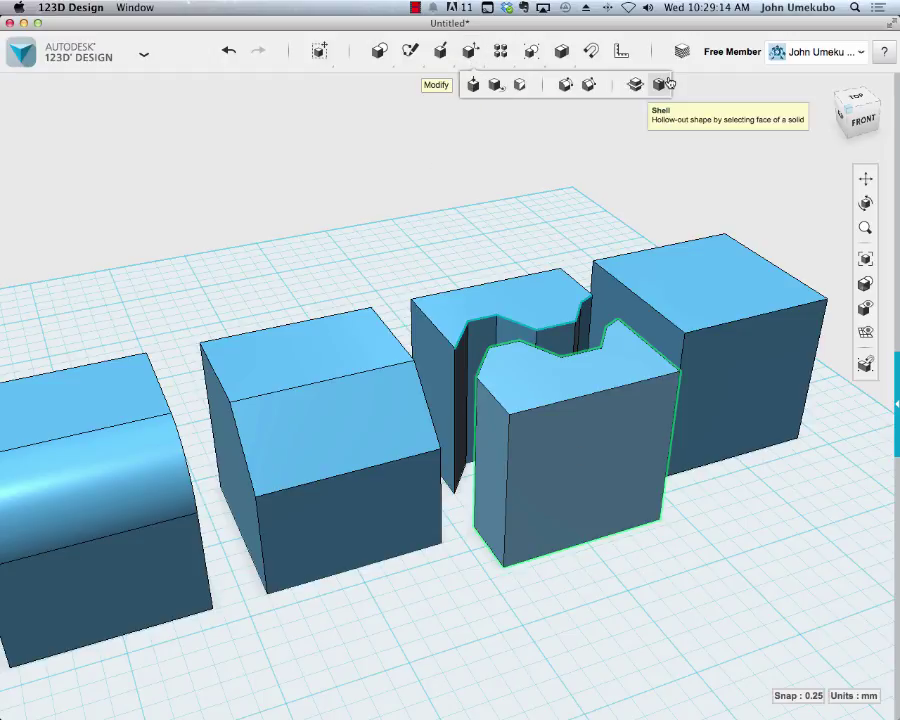
click(662, 84)
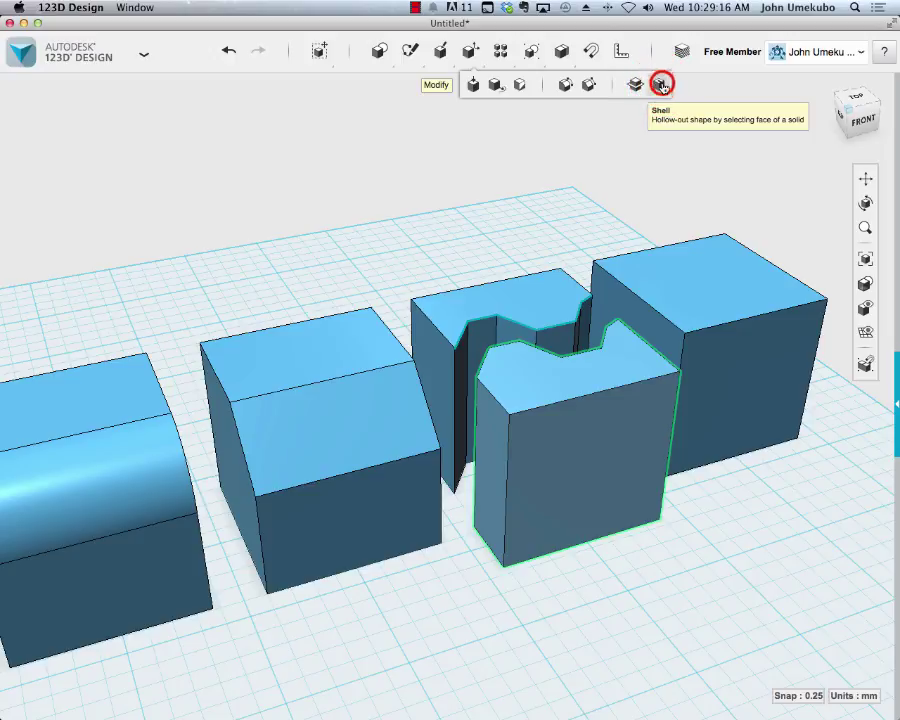
click(661, 84)
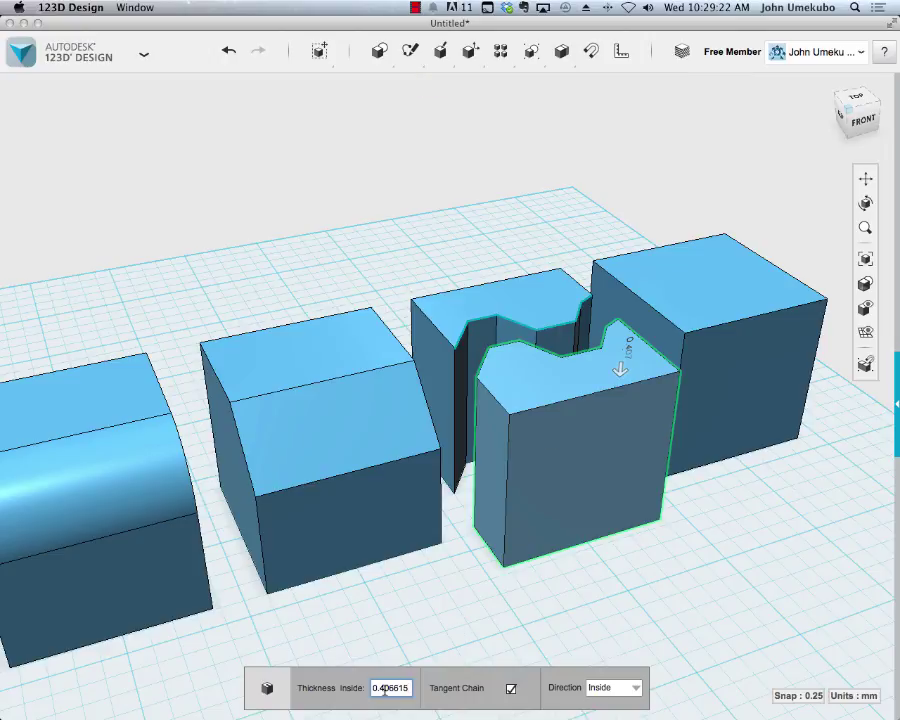
mouse_move(715, 375)
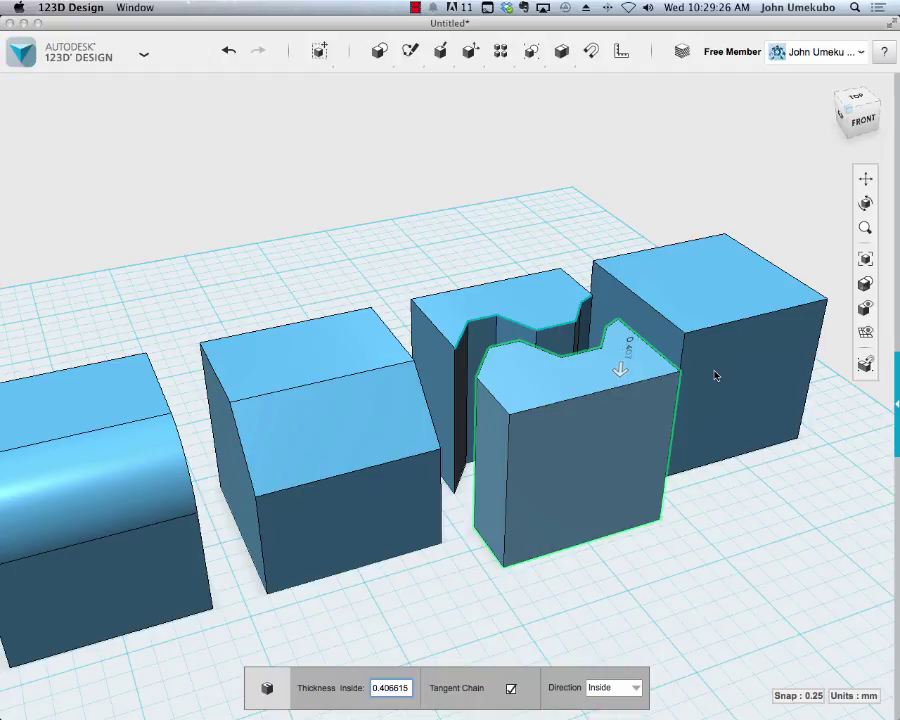
click(715, 295)
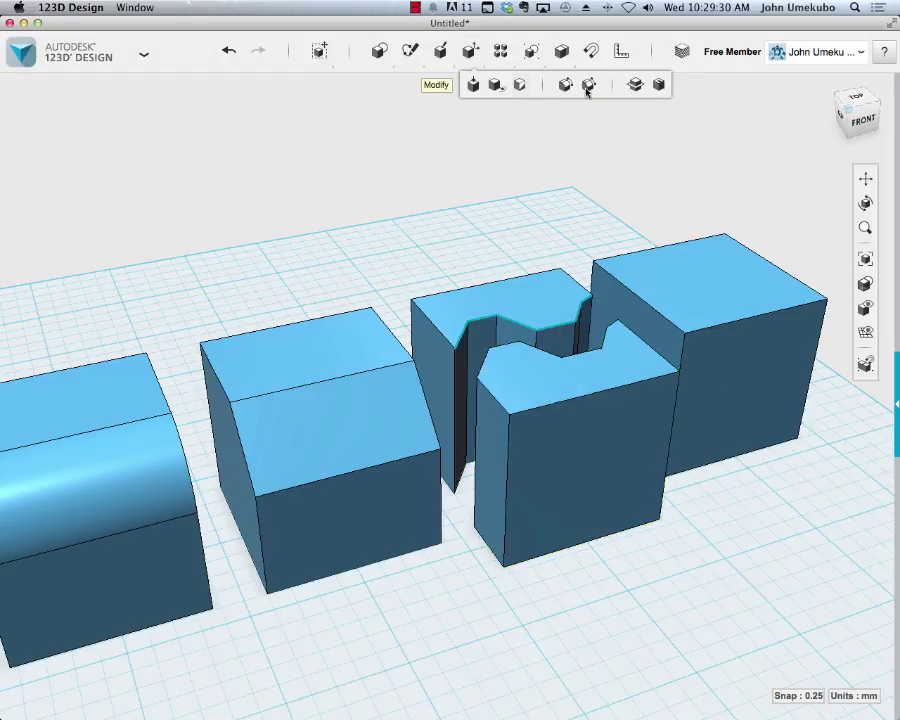
click(589, 84)
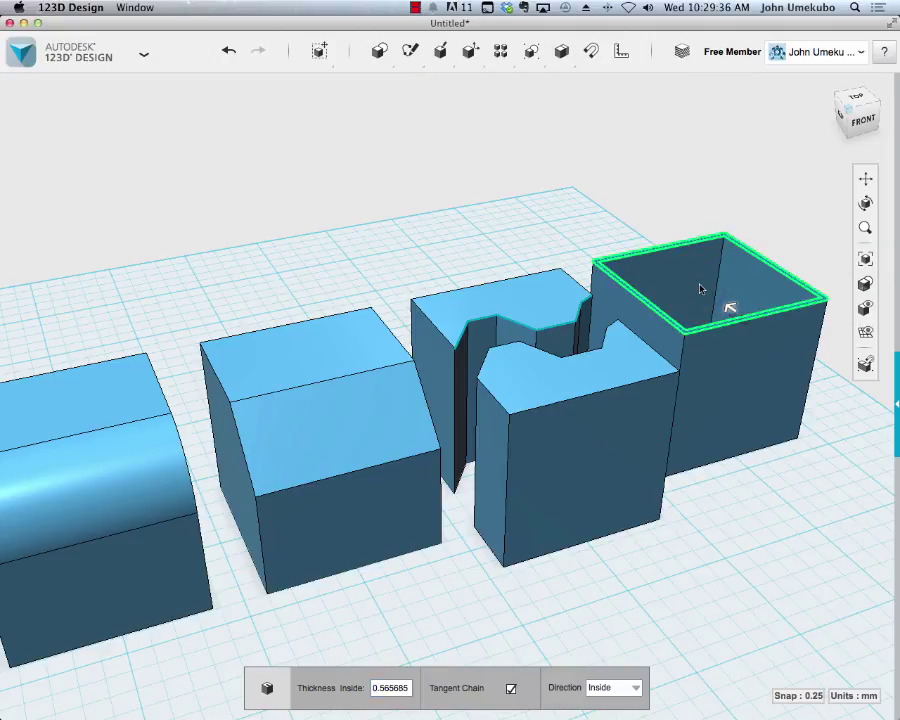
click(732, 305)
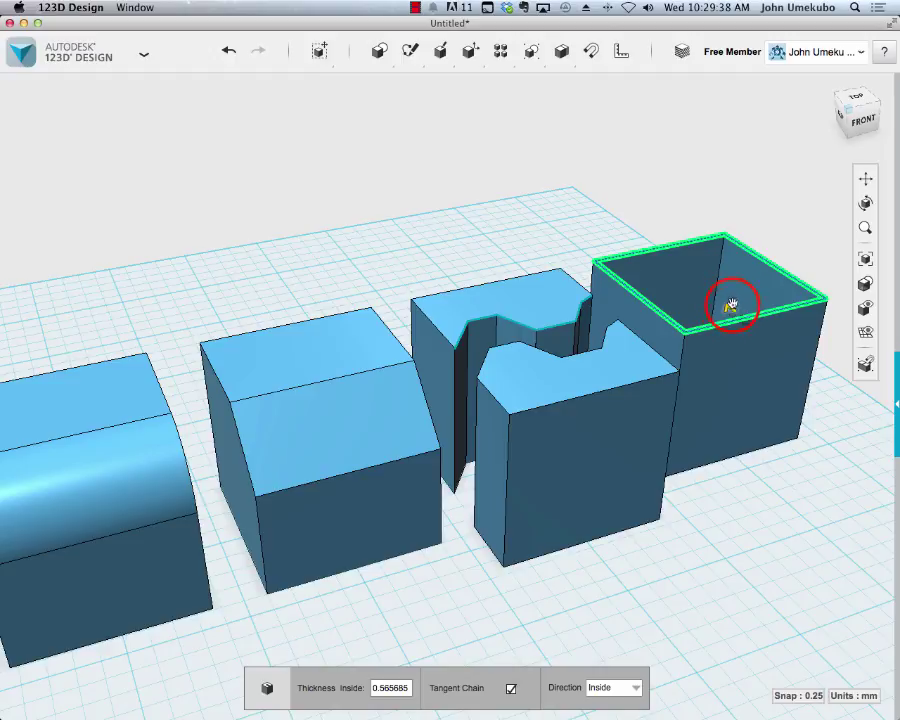